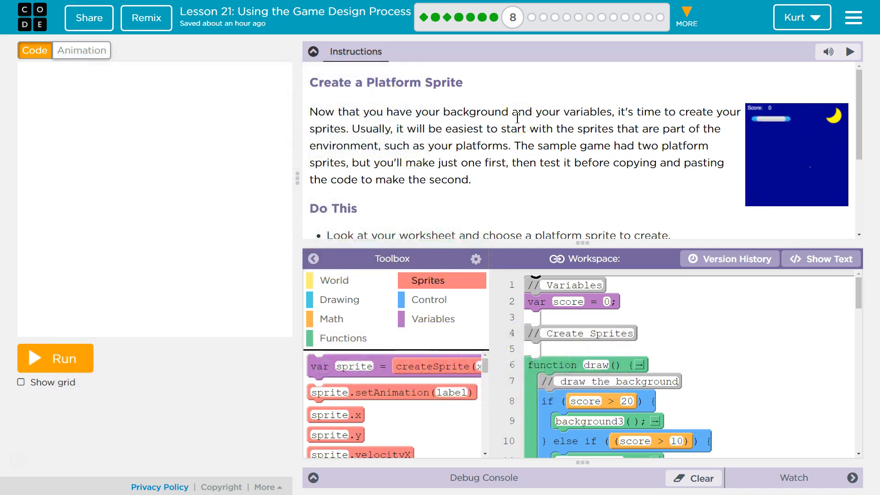
Step: Run and stop the game to preview the current program
{"action": "left_click", "coordinate": [55, 357]}
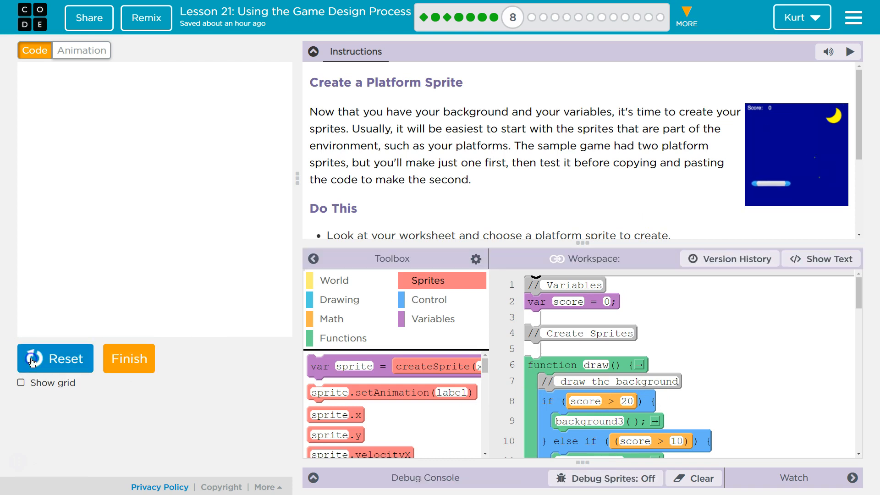
{"action": "left_click", "coordinate": [34, 359]}
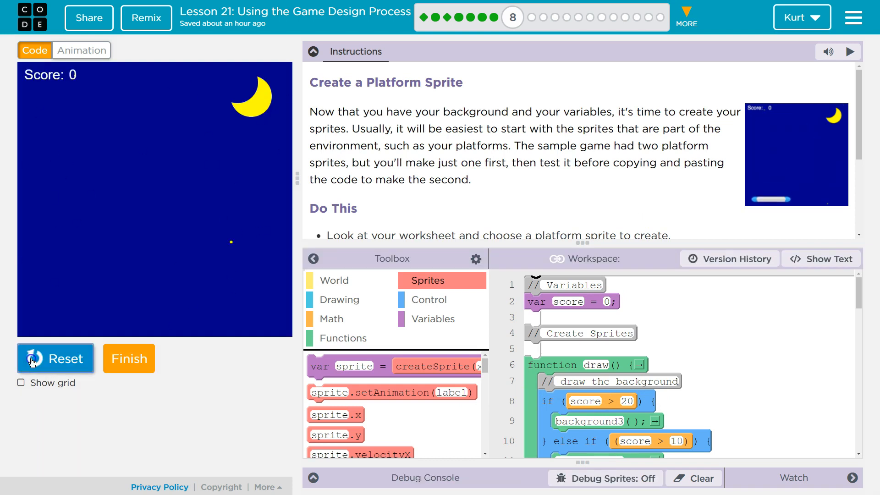
{"action": "left_click", "coordinate": [55, 358]}
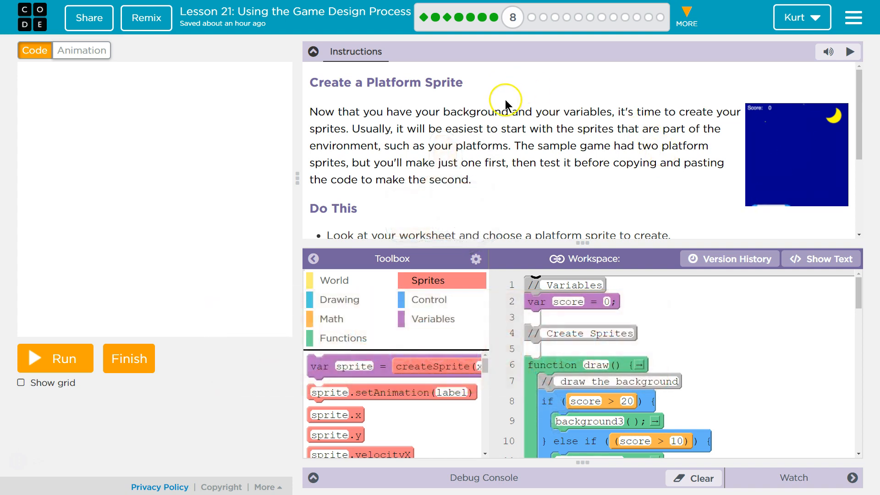
{"action": "mouse_move", "coordinate": [484, 130]}
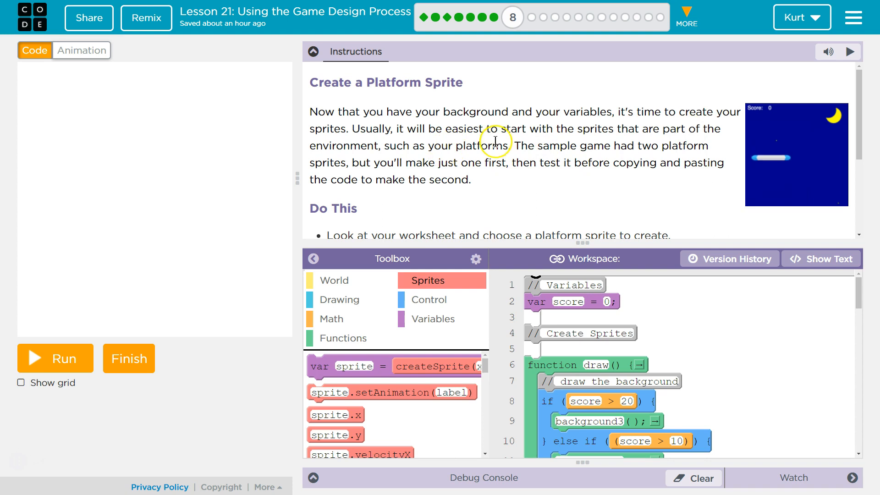
{"action": "mouse_move", "coordinate": [694, 145]}
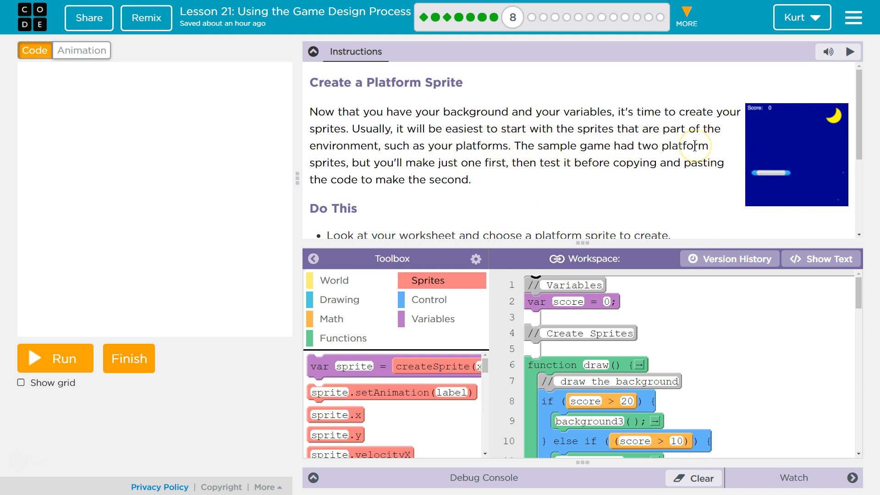
{"action": "mouse_move", "coordinate": [705, 148]}
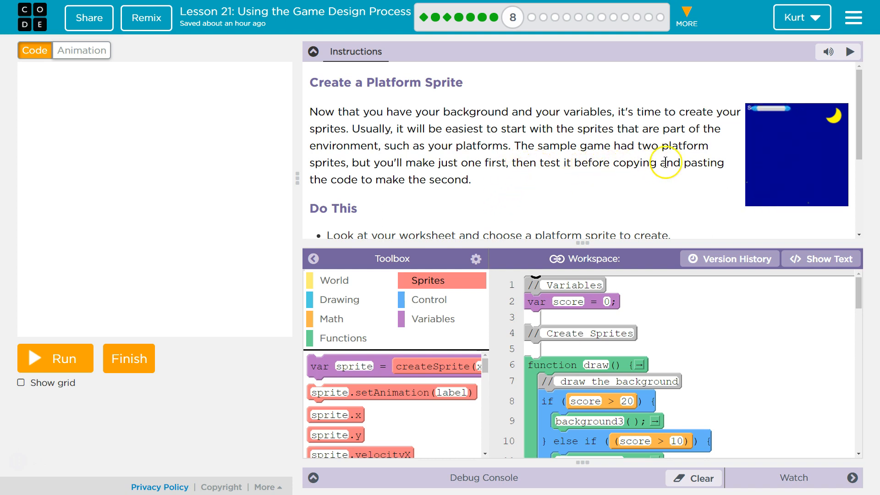
{"action": "scroll", "scroll_direction": "down", "scroll_amount": 3}
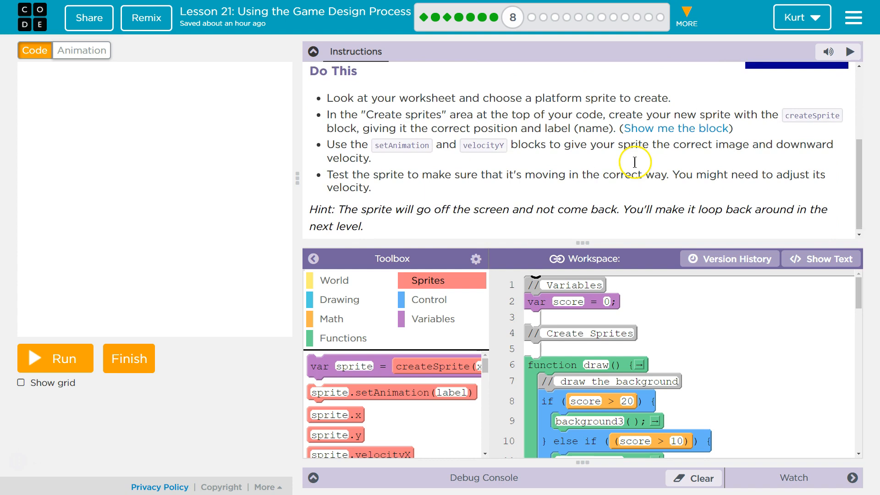
{"action": "mouse_move", "coordinate": [606, 141]}
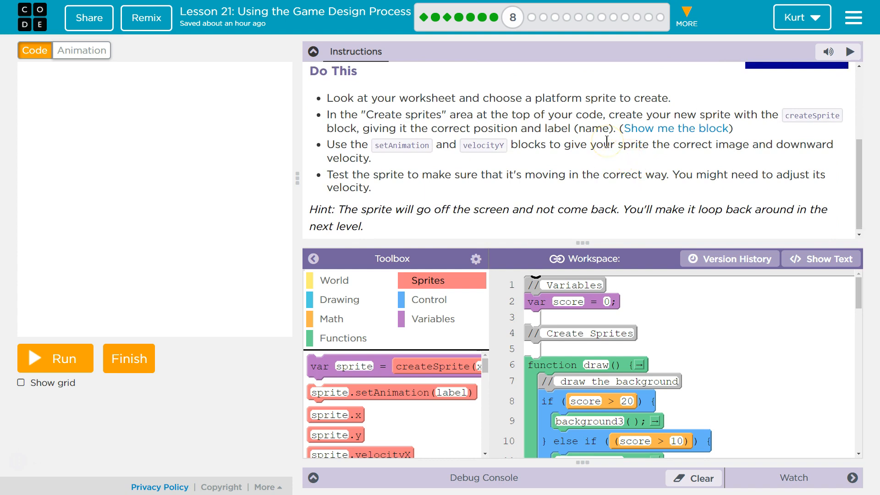
{"action": "mouse_move", "coordinate": [603, 111]}
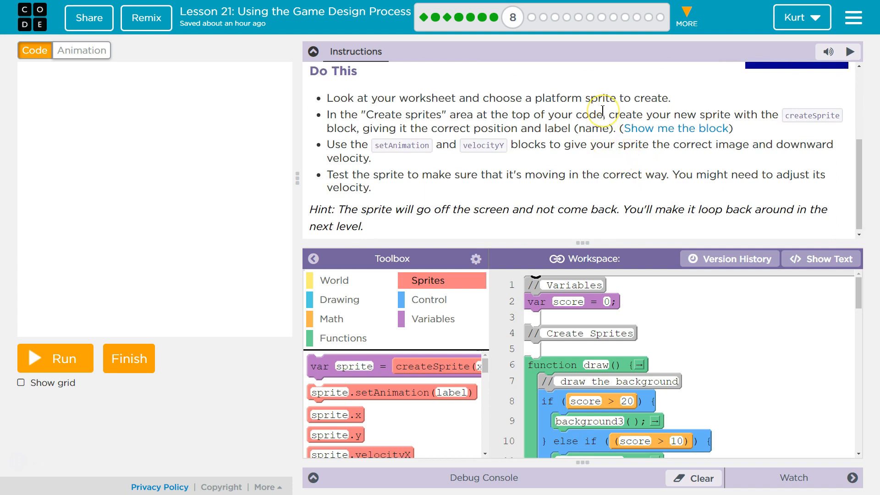
{"action": "mouse_move", "coordinate": [602, 102]}
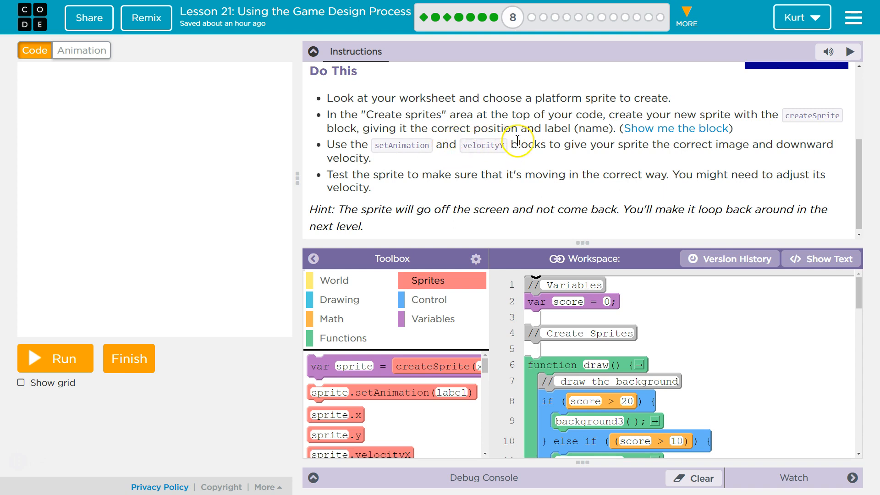
{"action": "mouse_move", "coordinate": [787, 162]}
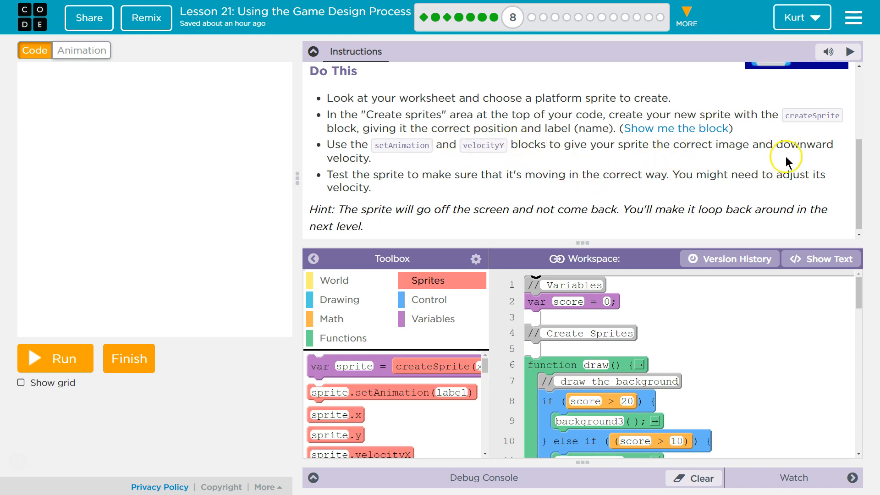
{"action": "mouse_move", "coordinate": [812, 143]}
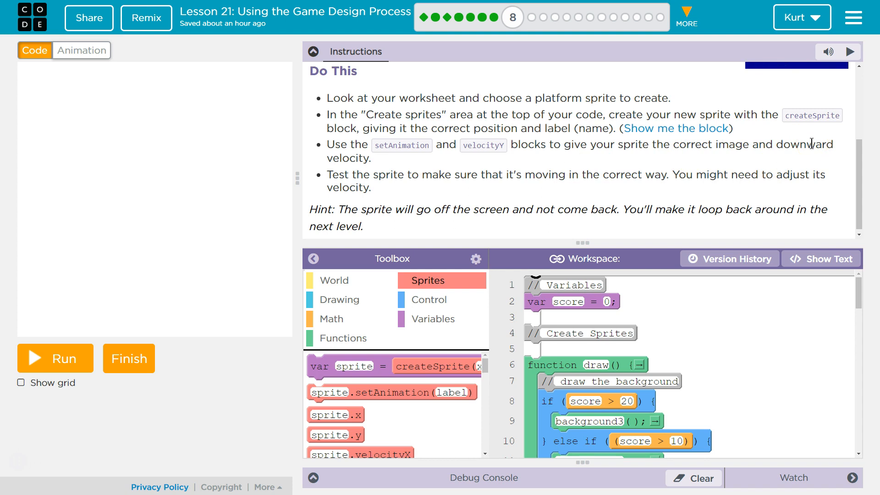
{"action": "mouse_move", "coordinate": [399, 175]}
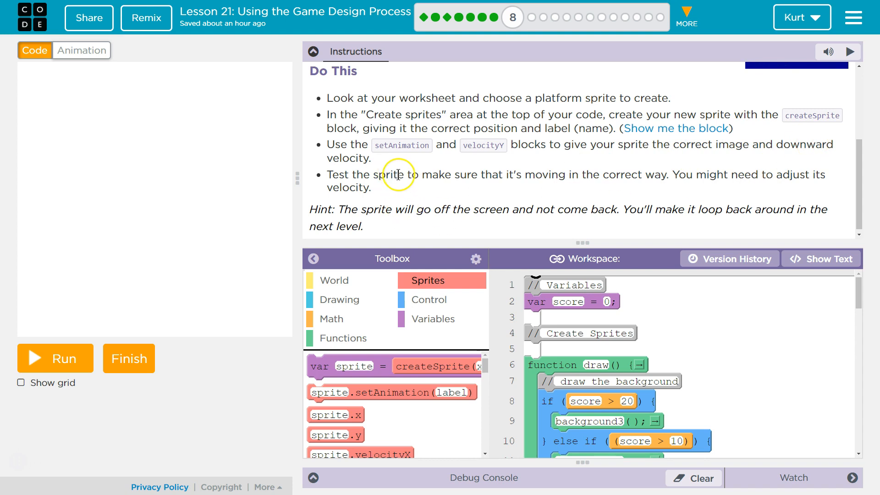
{"action": "mouse_move", "coordinate": [404, 170]}
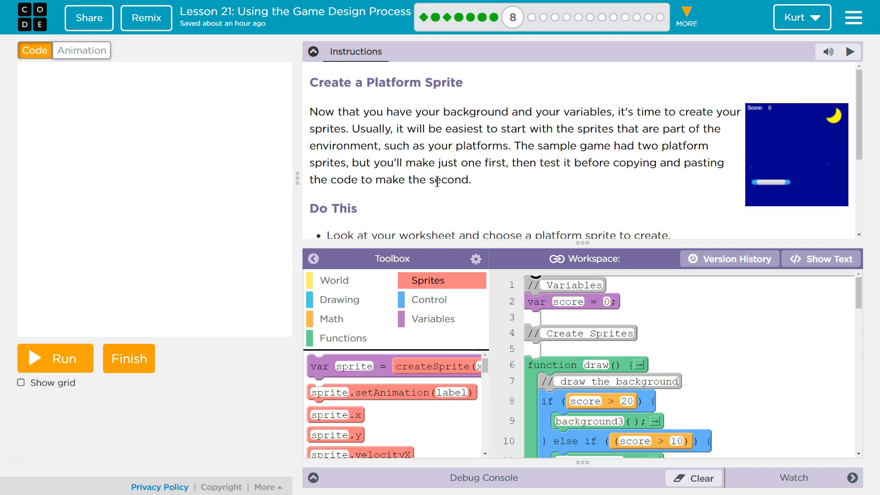
Step: Check that a 'platform' animation is available, then return to the code
{"action": "left_click", "coordinate": [81, 50]}
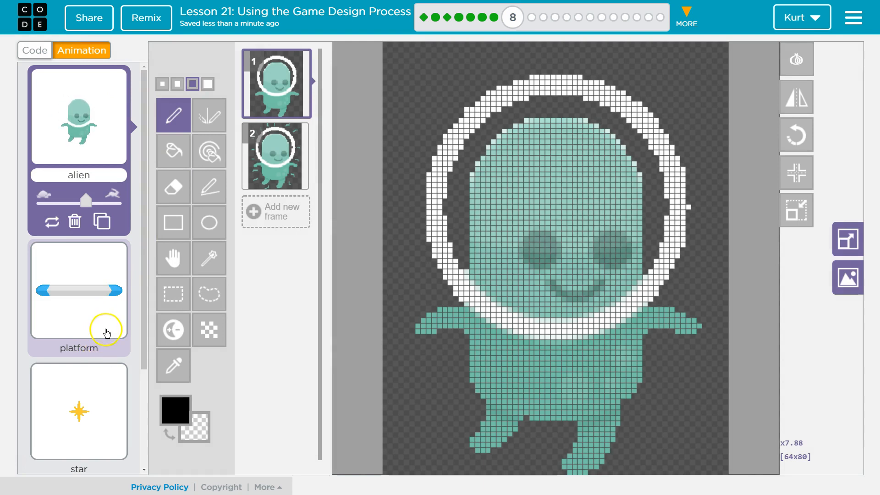
{"action": "left_click", "coordinate": [35, 50]}
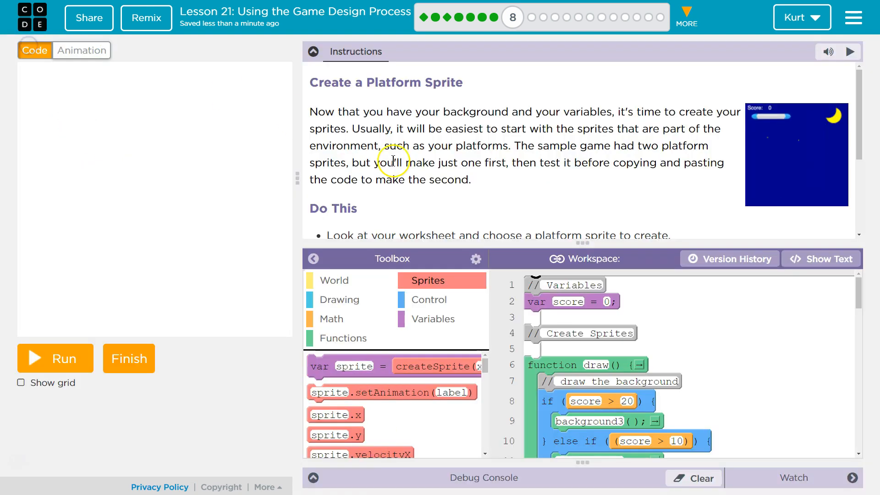
{"action": "scroll", "scroll_direction": "down", "scroll_amount": 3}
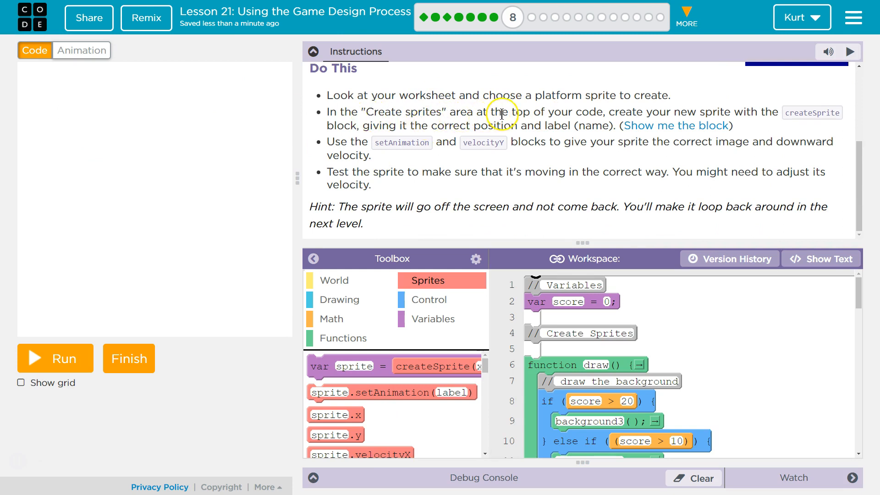
{"action": "mouse_move", "coordinate": [454, 295]}
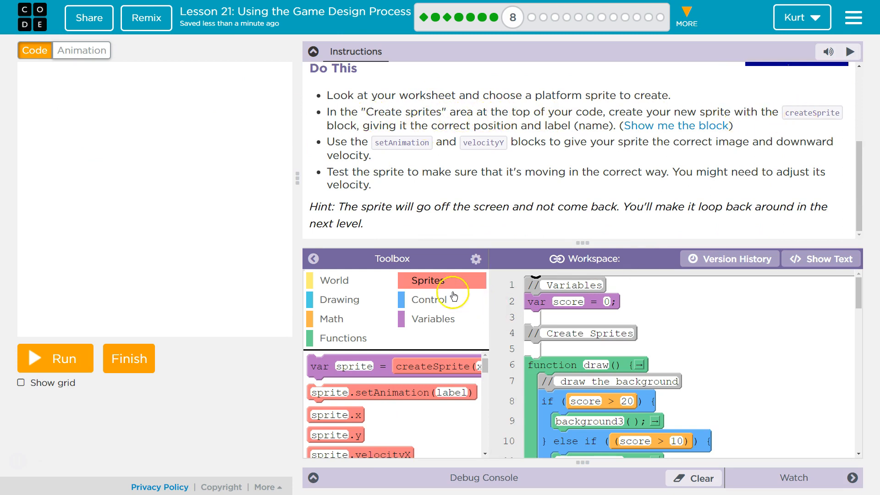
Step: Name the sprite platform and place a setAnimation block under its createSprite line
{"action": "scroll", "scroll_direction": "down", "scroll_amount": 3}
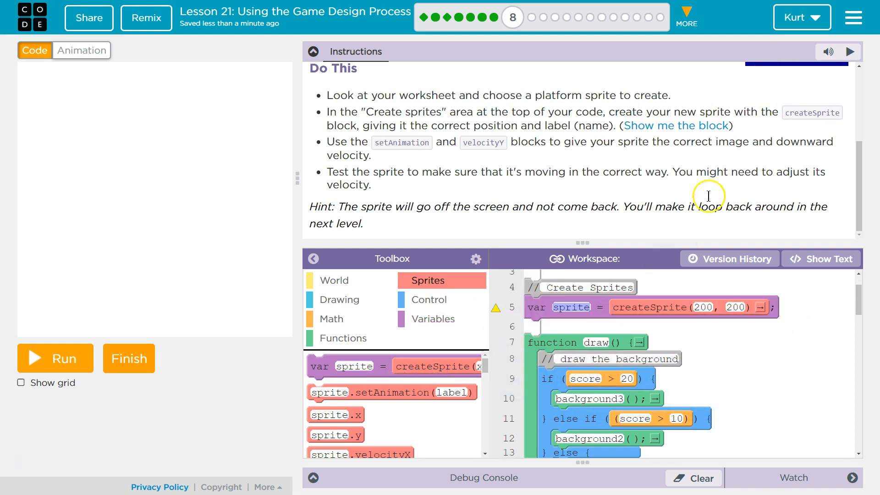
{"action": "mouse_move", "coordinate": [721, 103]}
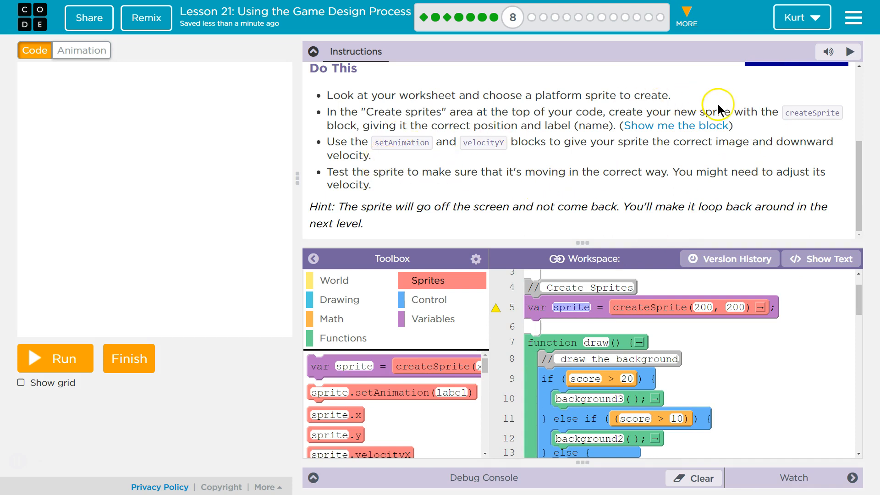
{"action": "mouse_move", "coordinate": [399, 126]}
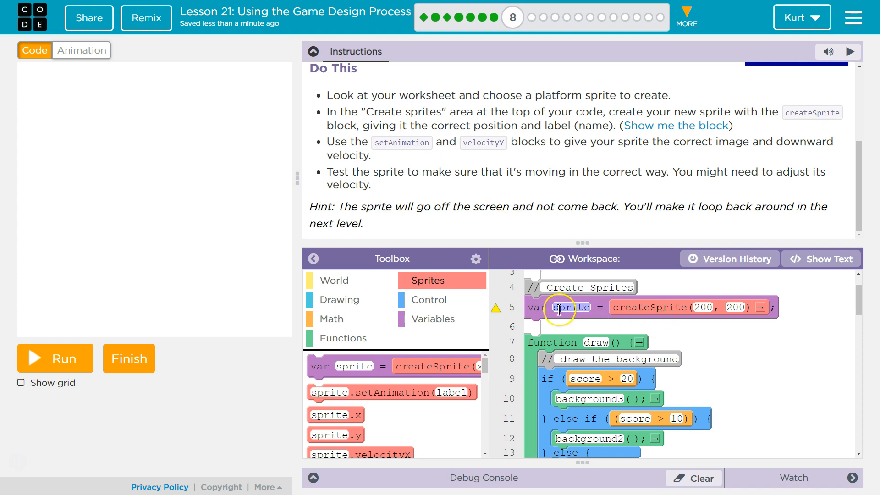
{"action": "type", "text": "platform"}
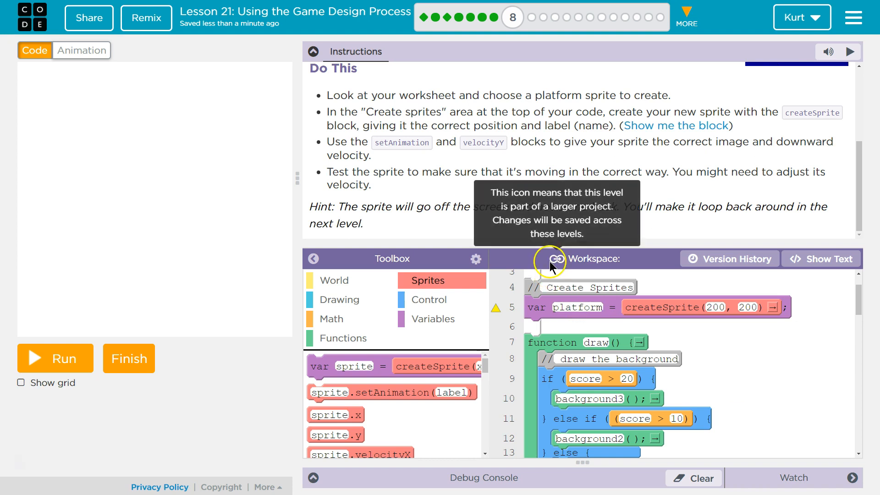
{"action": "mouse_move", "coordinate": [690, 341]}
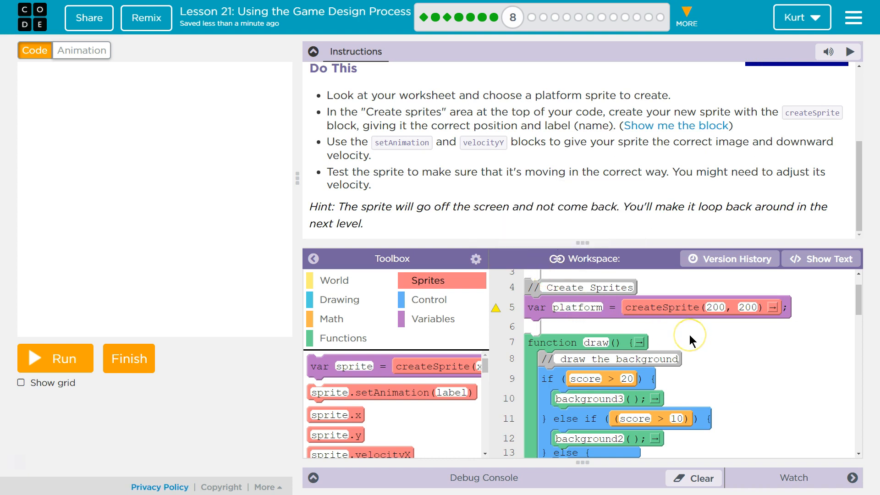
{"action": "mouse_move", "coordinate": [627, 322]}
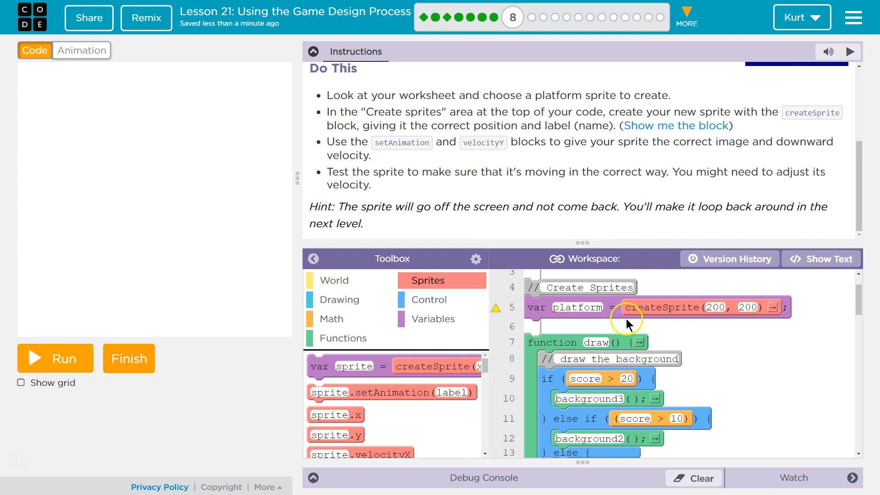
{"action": "mouse_move", "coordinate": [398, 399]}
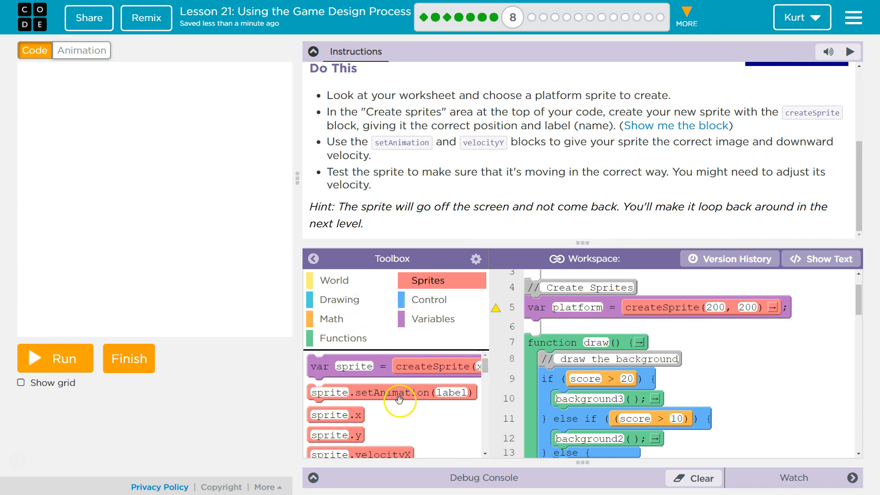
{"action": "left_click_drag", "start_coordinate": [393, 392], "coordinate": [572, 327]}
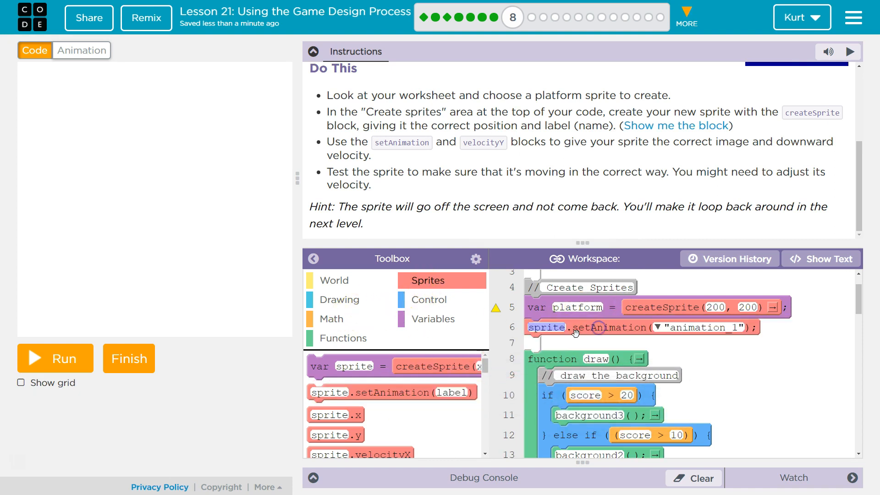
Step: Make setAnimation target the platform sprite with the 'platform' animation
{"action": "type", "text": "plat"}
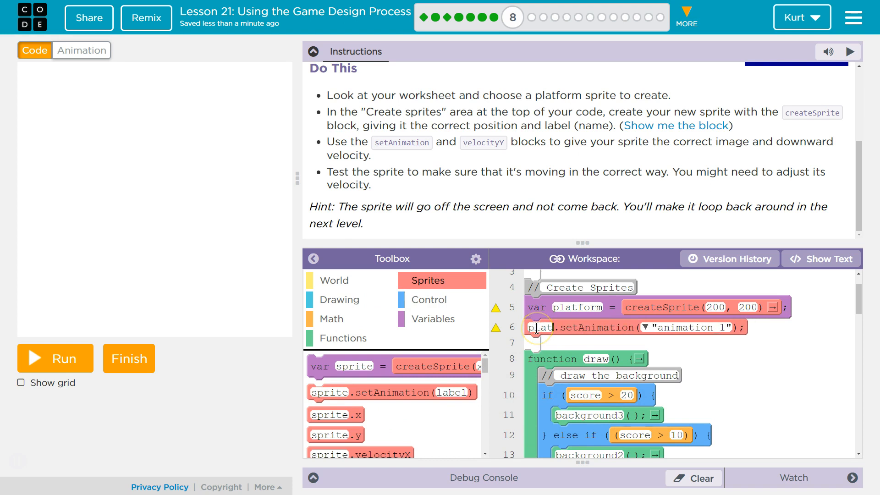
{"action": "type", "text": "platform"}
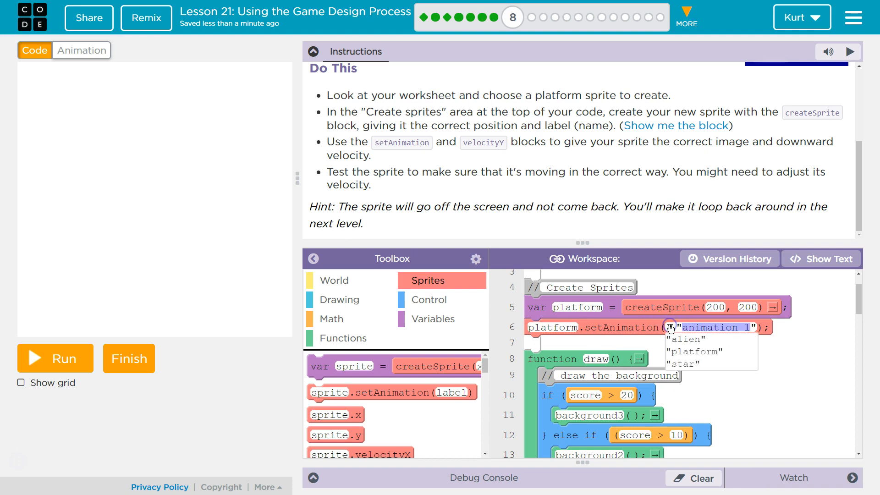
{"action": "left_click", "coordinate": [694, 351]}
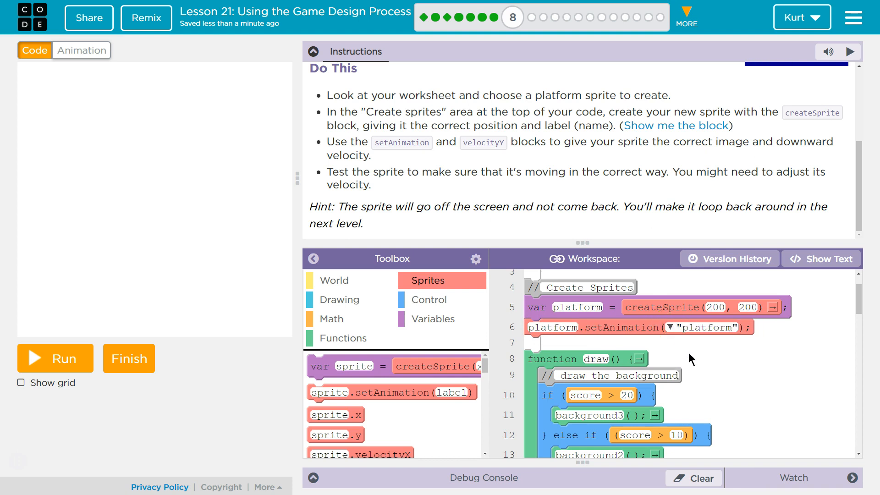
{"action": "mouse_move", "coordinate": [482, 158]}
{"action": "type", "text": "2"}
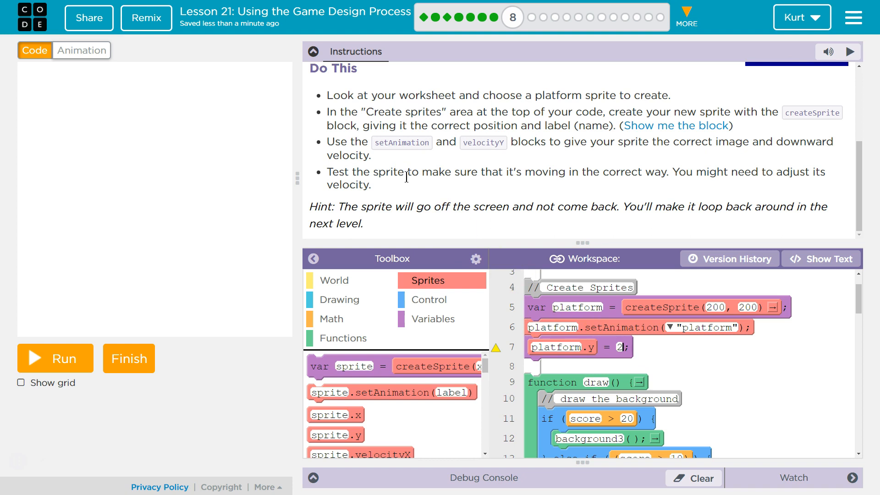
{"action": "mouse_move", "coordinate": [46, 325]}
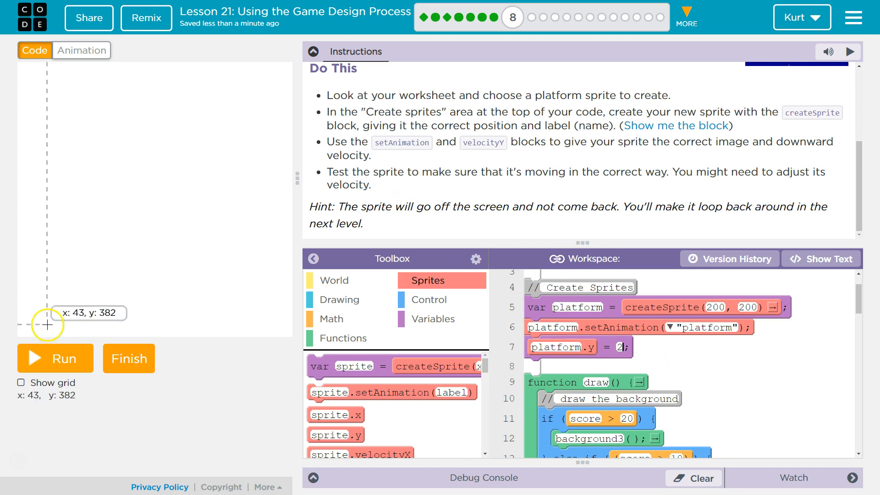
Step: Set platform.velocityY to 2 and run the game to watch the platform fall
{"action": "left_click", "coordinate": [55, 358]}
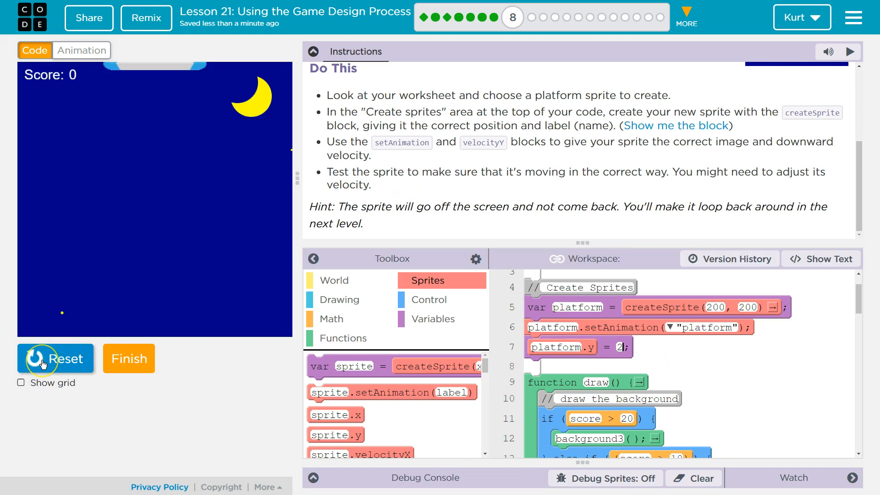
{"action": "left_click", "coordinate": [42, 359]}
{"action": "type", "text": "platfo"}
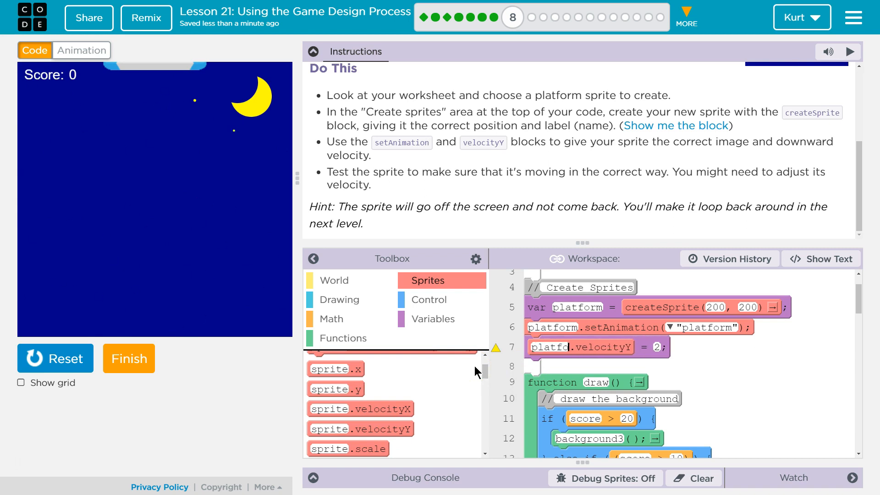
{"action": "left_click", "coordinate": [51, 366]}
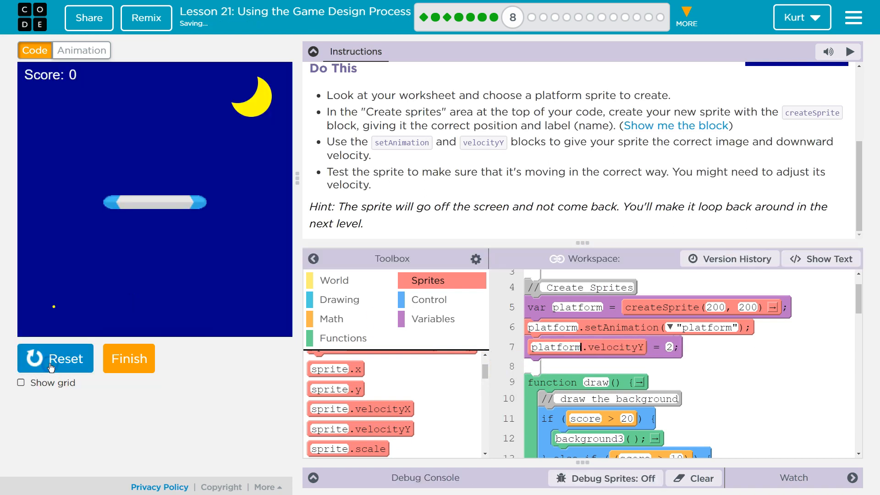
{"action": "left_click", "coordinate": [50, 359]}
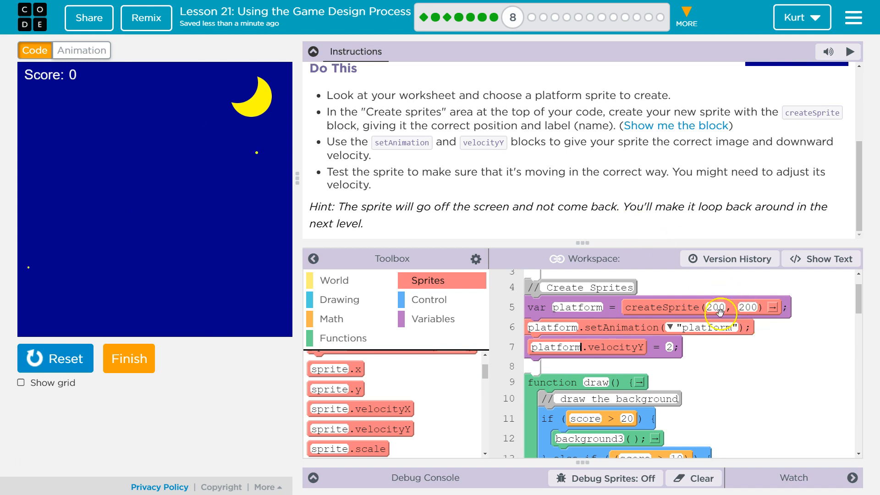
Step: Start the platform at x 100, y -8 and test that it enters from the top
{"action": "left_click", "coordinate": [716, 307]}
{"action": "type", "text": "-5"}
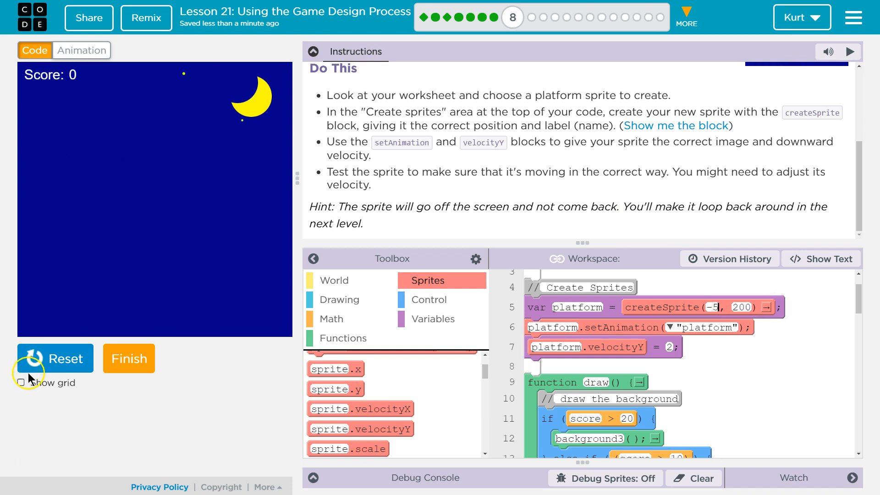
{"action": "left_click", "coordinate": [55, 358]}
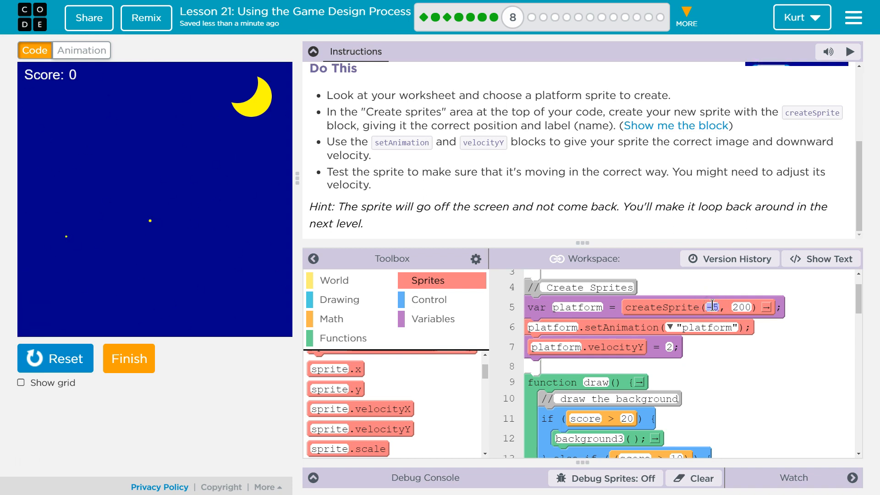
{"action": "type", "text": "100"}
{"action": "left_click", "coordinate": [742, 307]}
{"action": "type", "text": "-5"}
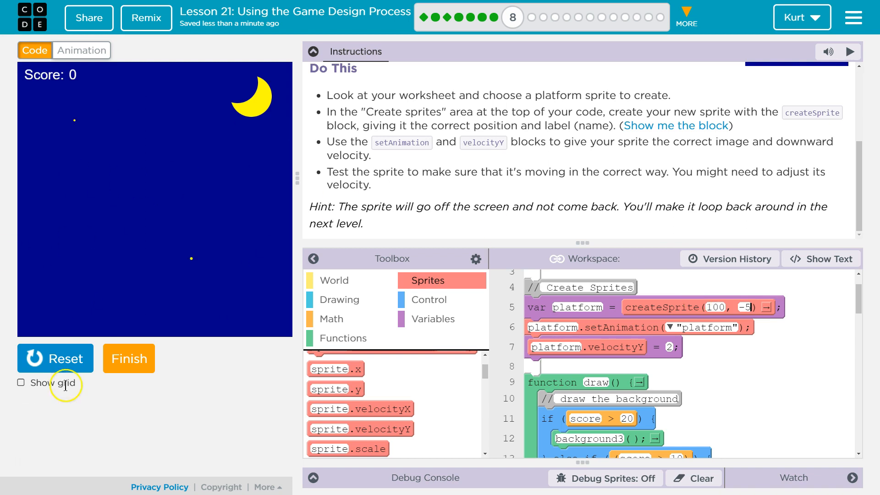
{"action": "left_click", "coordinate": [55, 358]}
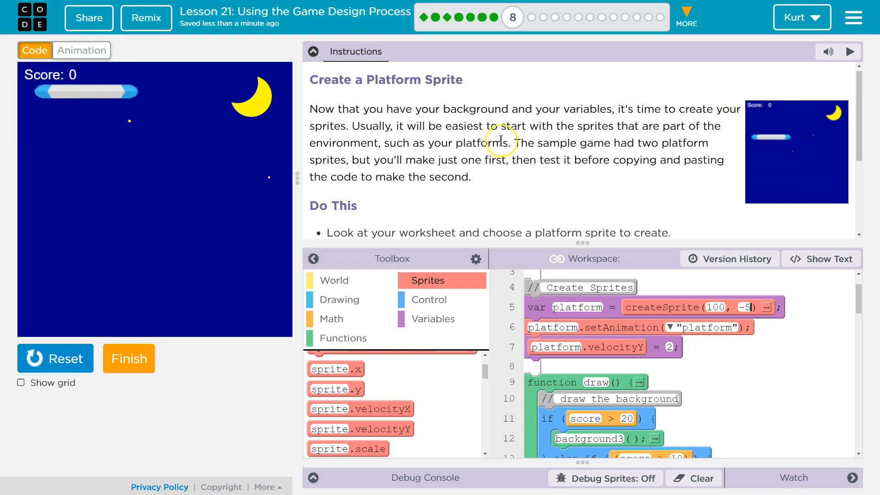
Step: Scroll through the instructions and submit the level with Finish
{"action": "scroll", "scroll_direction": "down", "scroll_amount": 3}
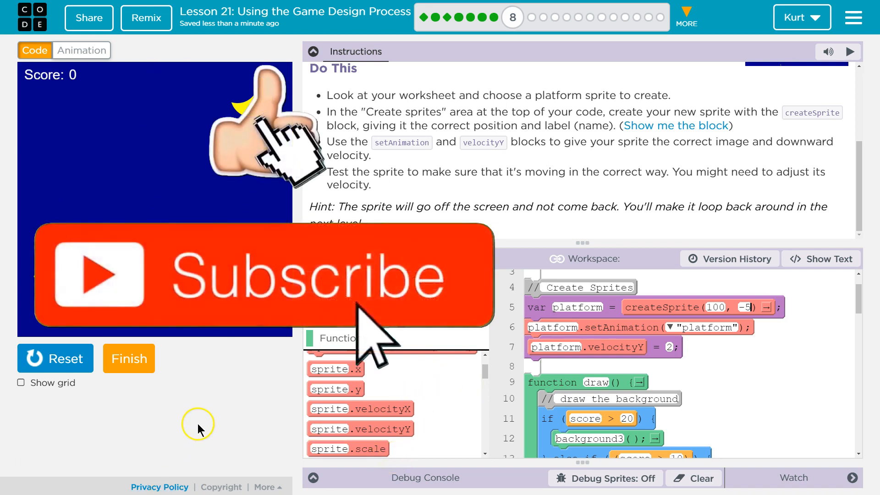
{"action": "mouse_move", "coordinate": [101, 369]}
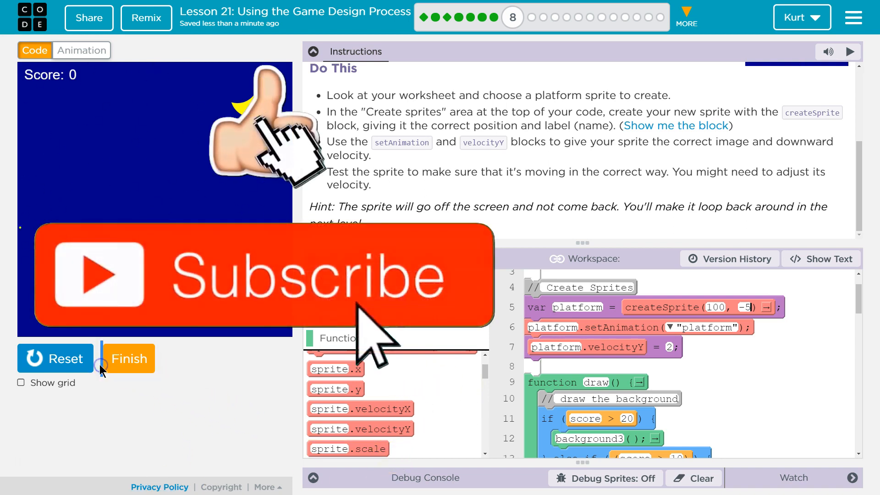
{"action": "left_click", "coordinate": [129, 358]}
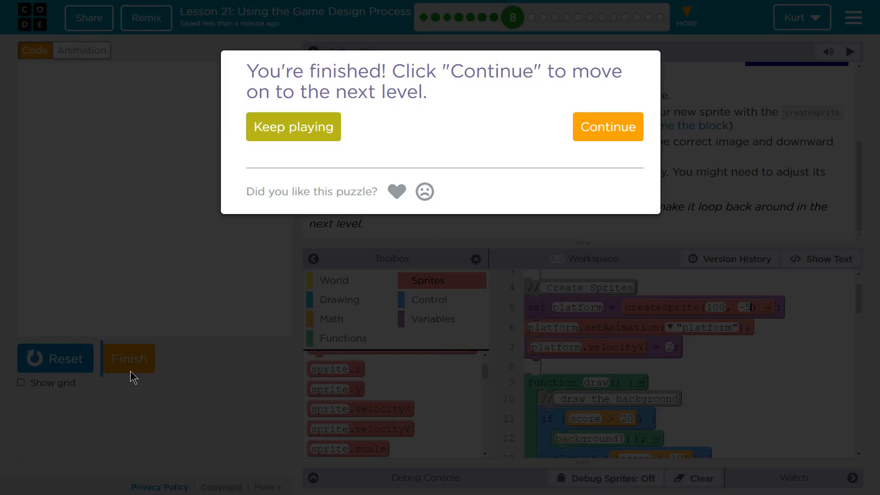